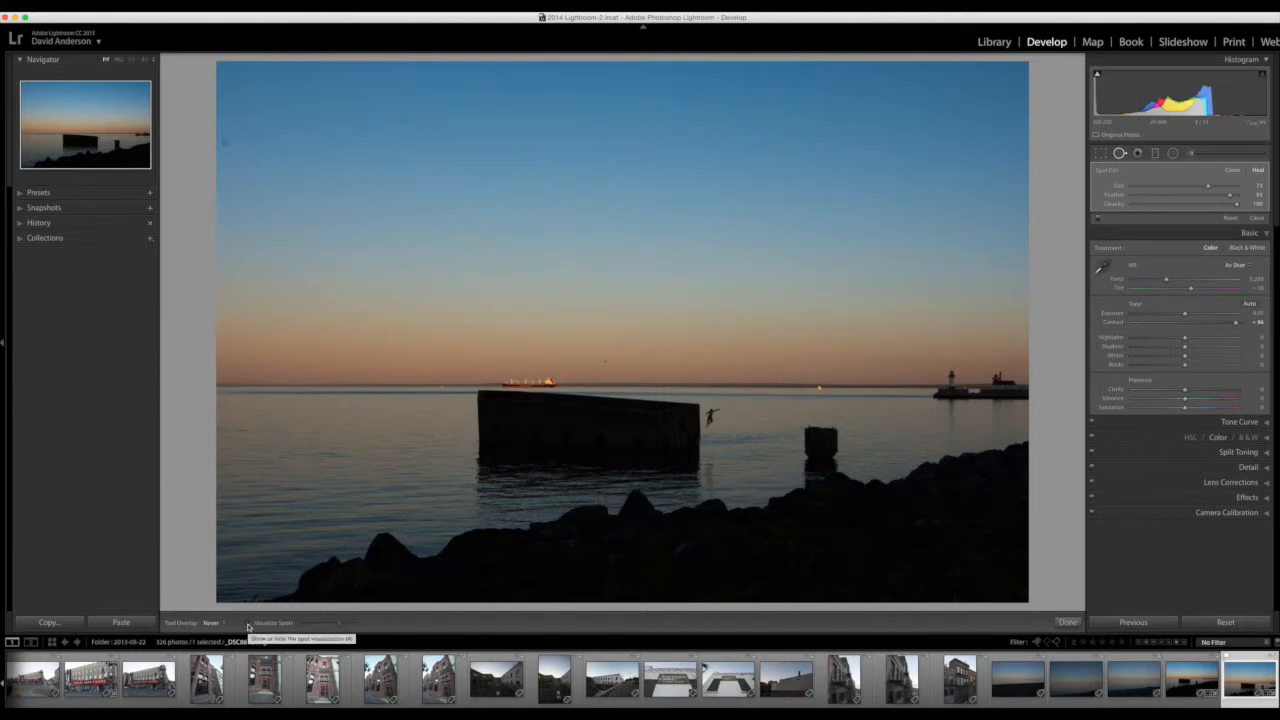
# - Enable Visualize Spots so the sunset lake photo shows as an edge map revealing sky dust circles
pyautogui.click(248, 624)
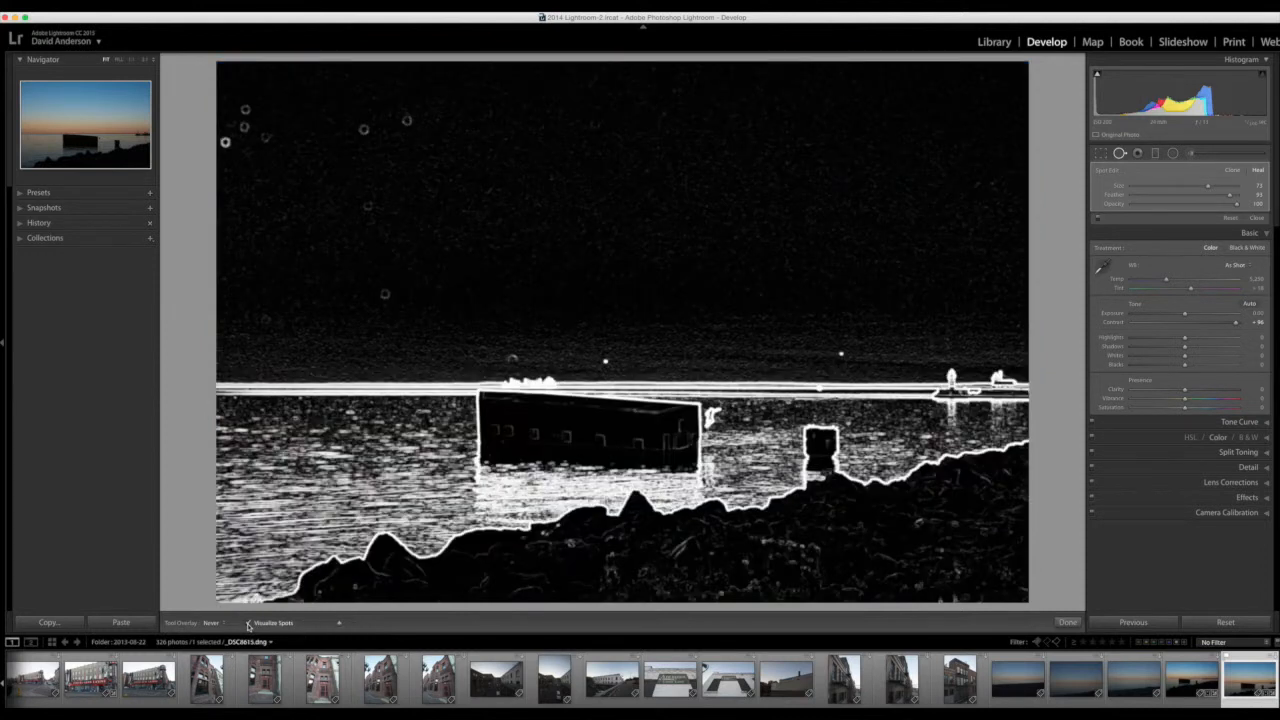
# - Remove the sky dust spots with Spot Removal, then turn Visualize Spots off to restore normal colour
pyautogui.click(248, 622)
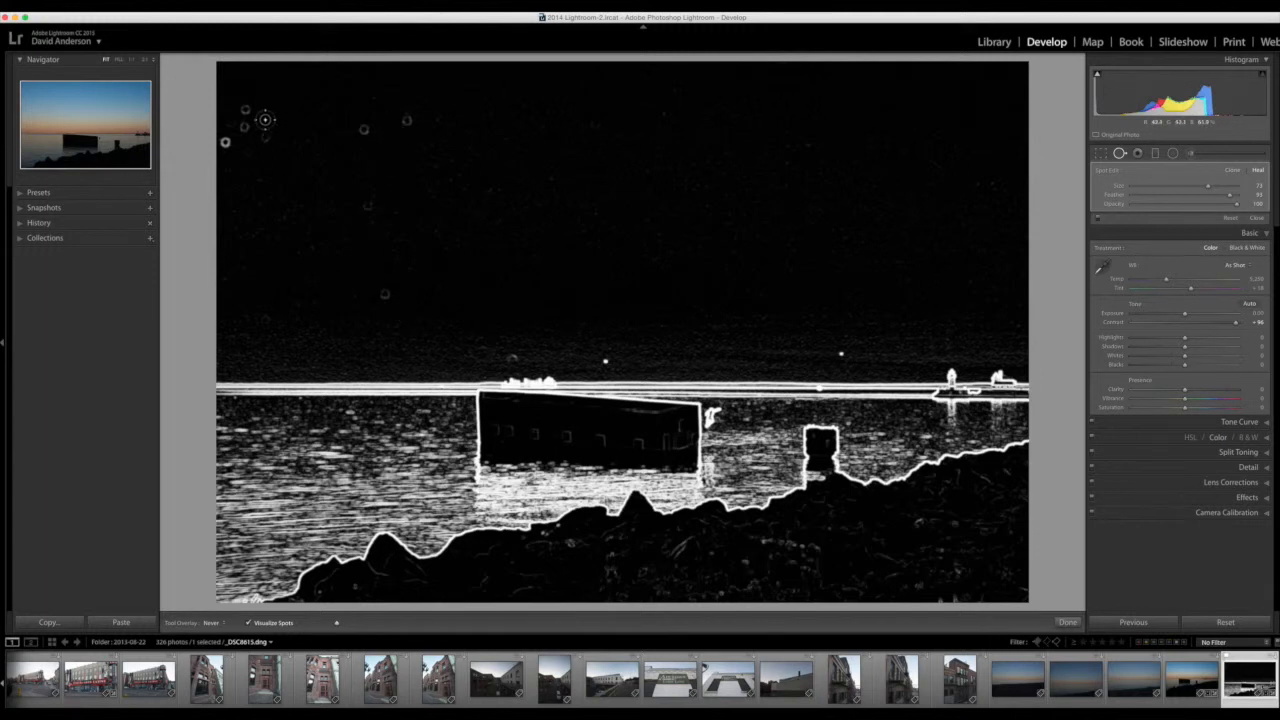
pyautogui.moveTo(384, 292)
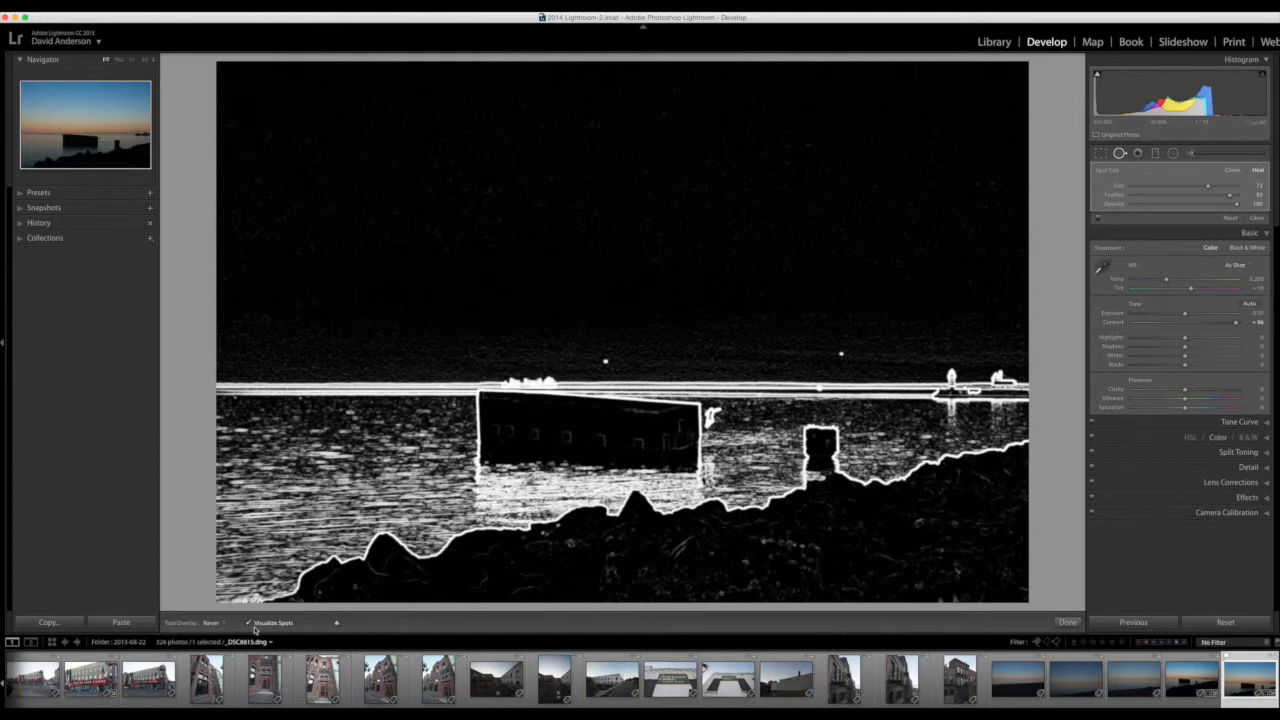
pyautogui.click(248, 622)
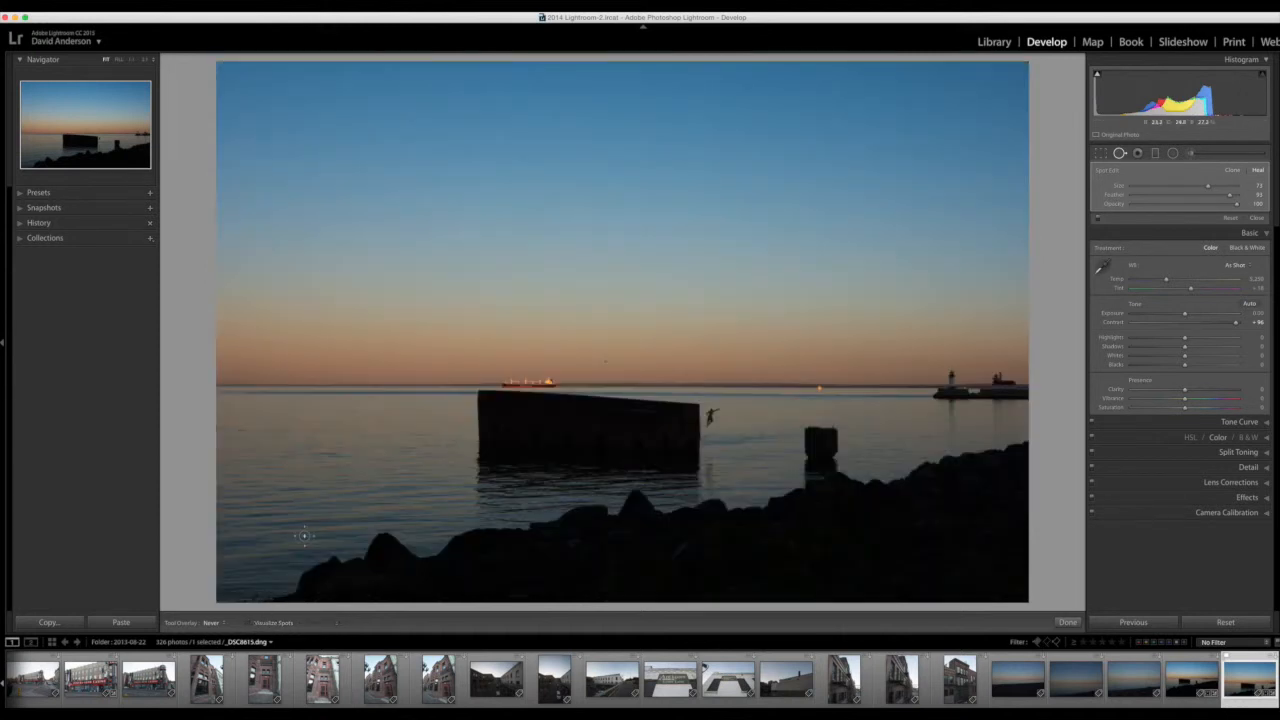